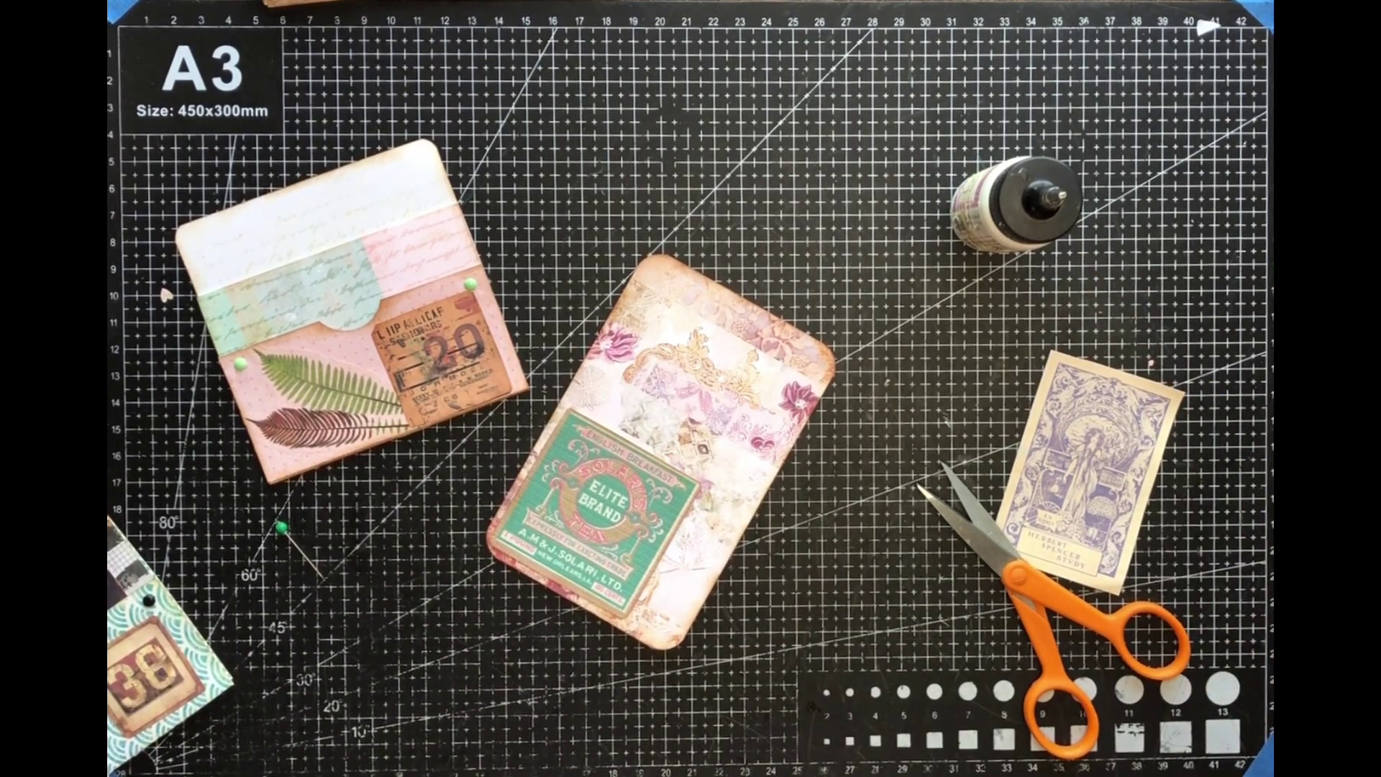
left_click_drag(1091, 444, 246, 617)
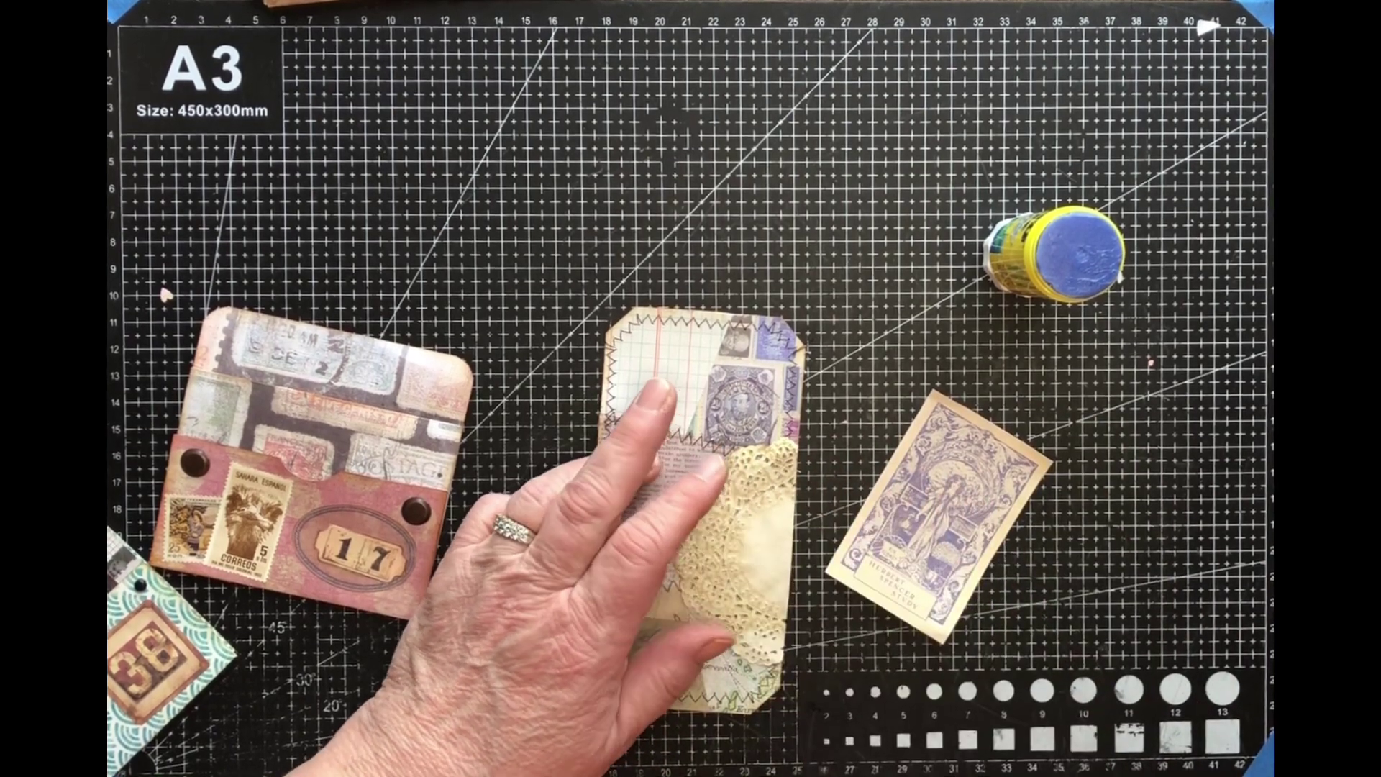
mouse_move(1034, 748)
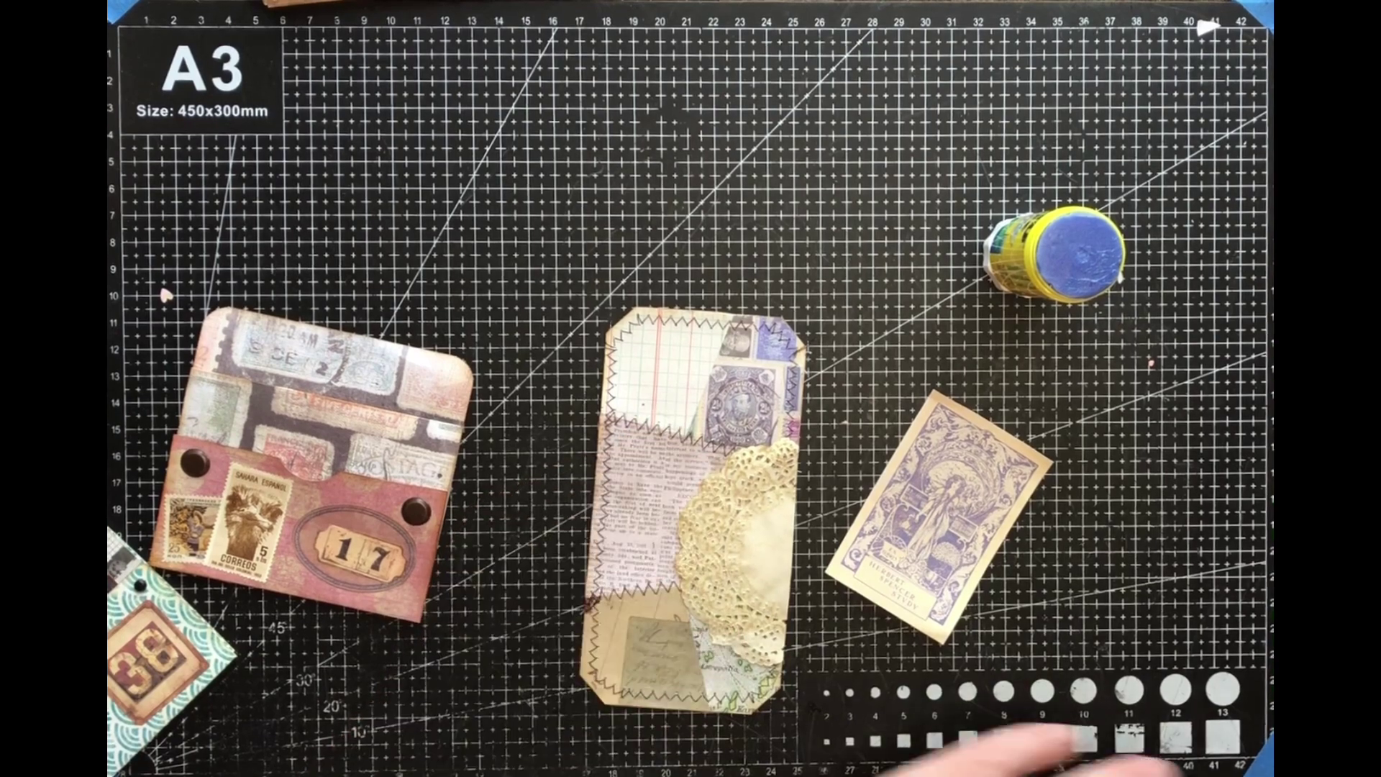